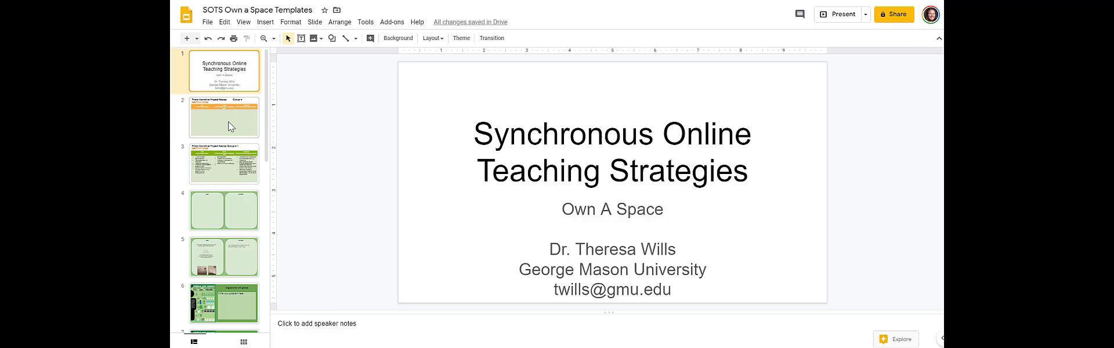
# Page through slides 2–7: Photo Narrative recap, Group #1 recap, blank panels, Diane and Norman quotes.
pyautogui.click(224, 117)
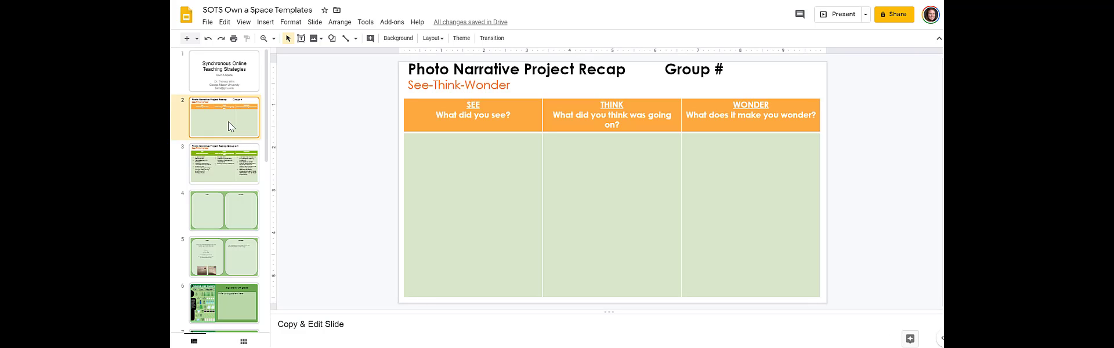
pyautogui.click(224, 164)
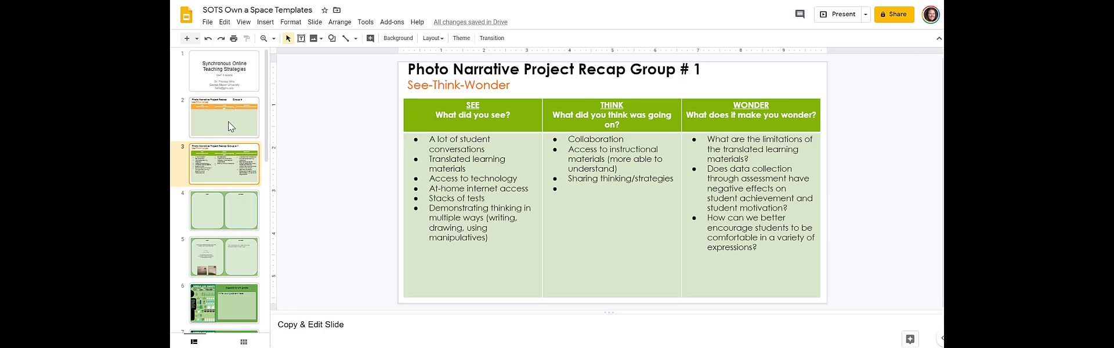
pyautogui.click(224, 209)
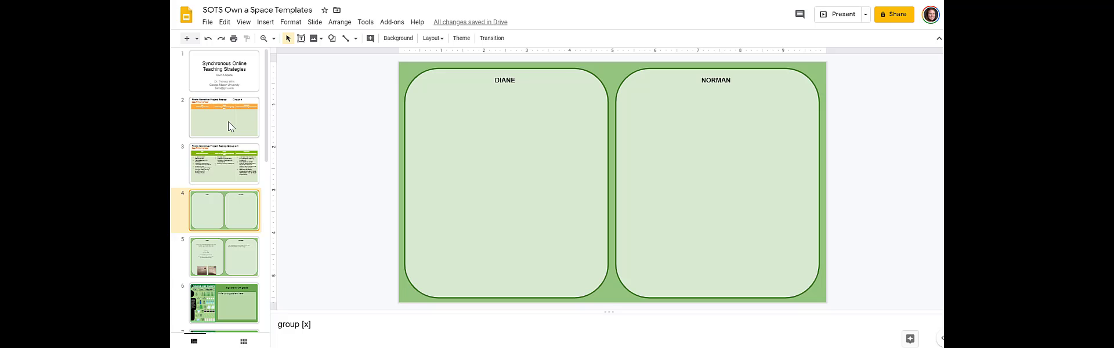
pyautogui.click(224, 257)
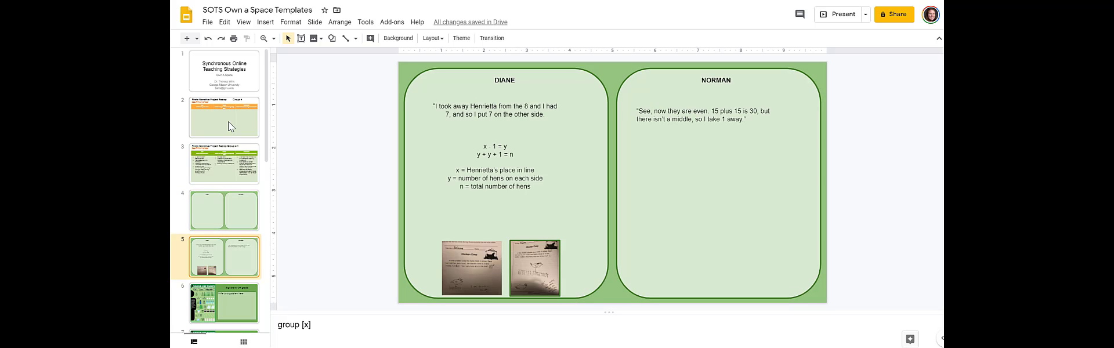
pyautogui.click(223, 300)
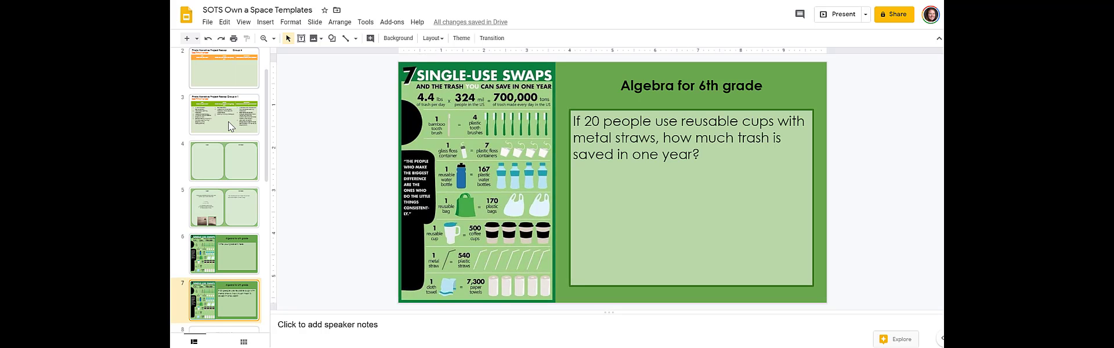
# Move on past 'What is algebra?' to the purple cube-pattern formula cards slide.
pyautogui.click(222, 300)
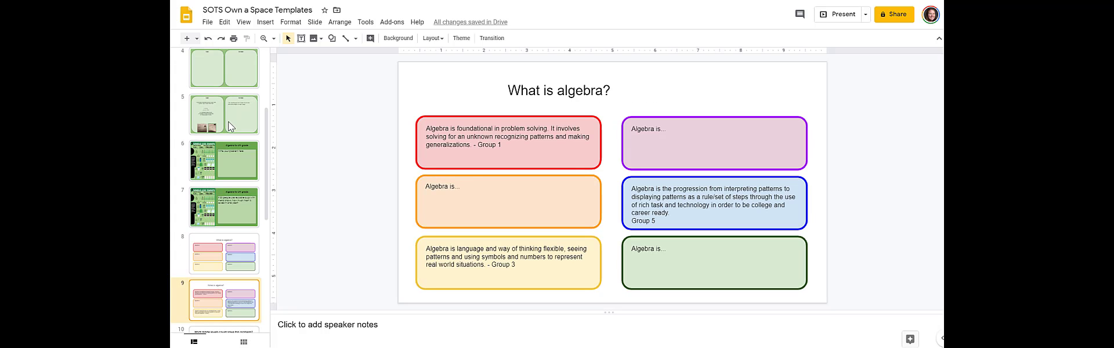
pyautogui.click(224, 300)
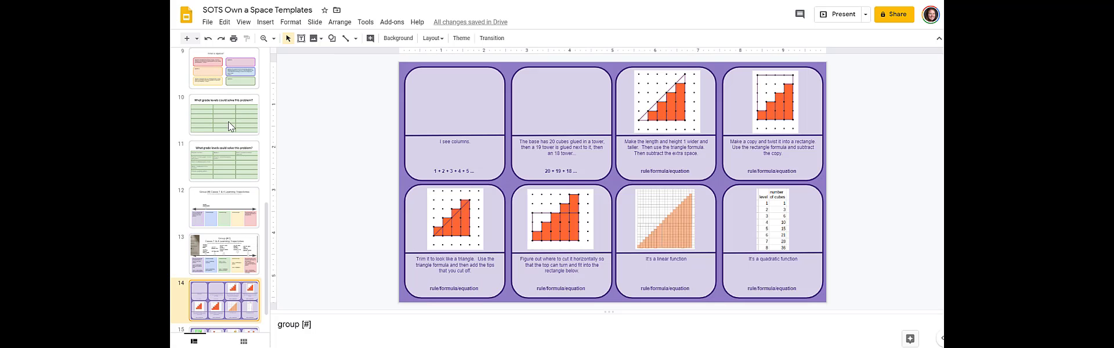
# Select the 'What grade levels could solve this problem?' slide and open link sharing settings.
pyautogui.click(225, 308)
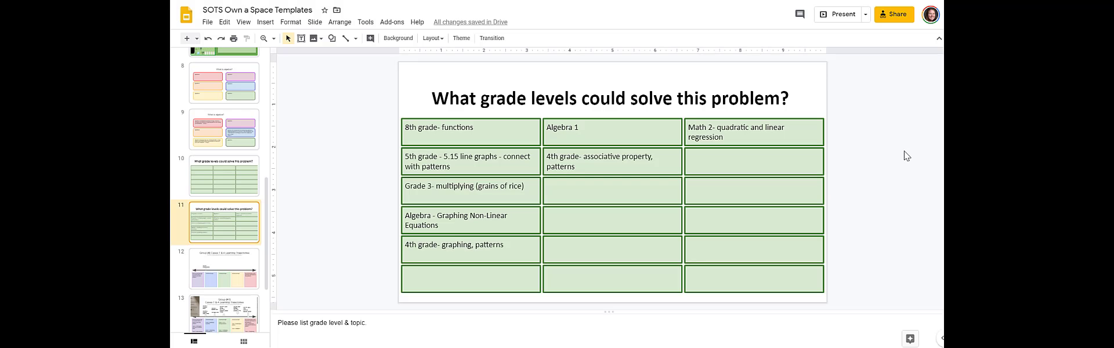
pyautogui.moveTo(893, 18)
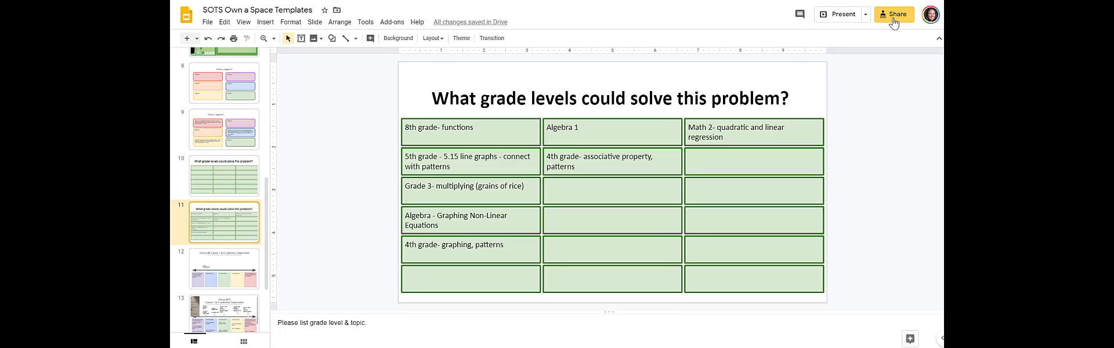
pyautogui.click(892, 13)
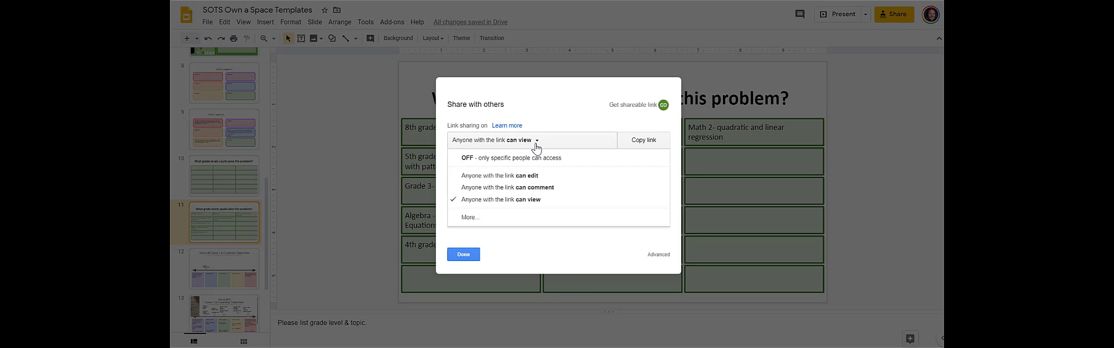